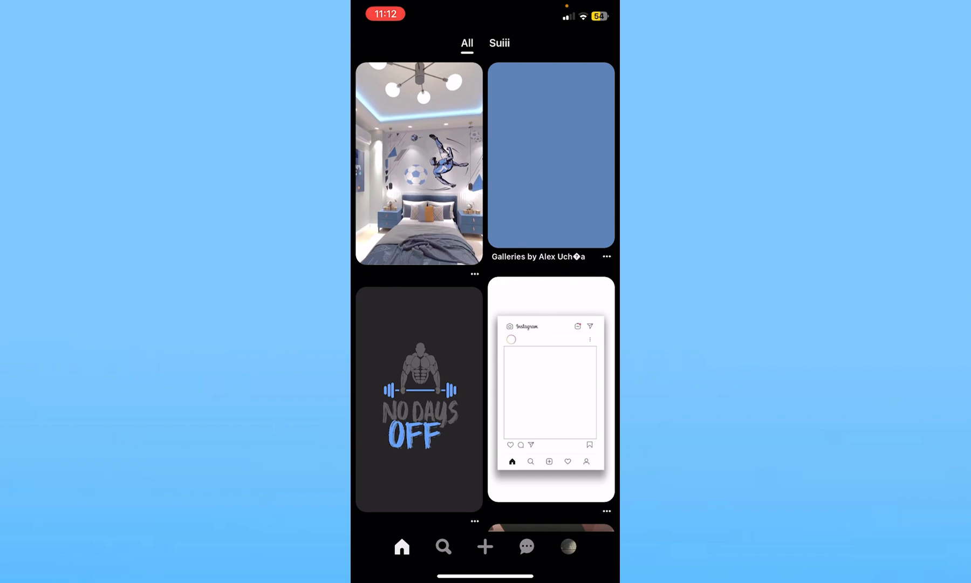
Go to the Messages inbox, briefly viewing Updates before returning to the Messages list.
{"action": "left_click", "coordinate": [525, 546]}
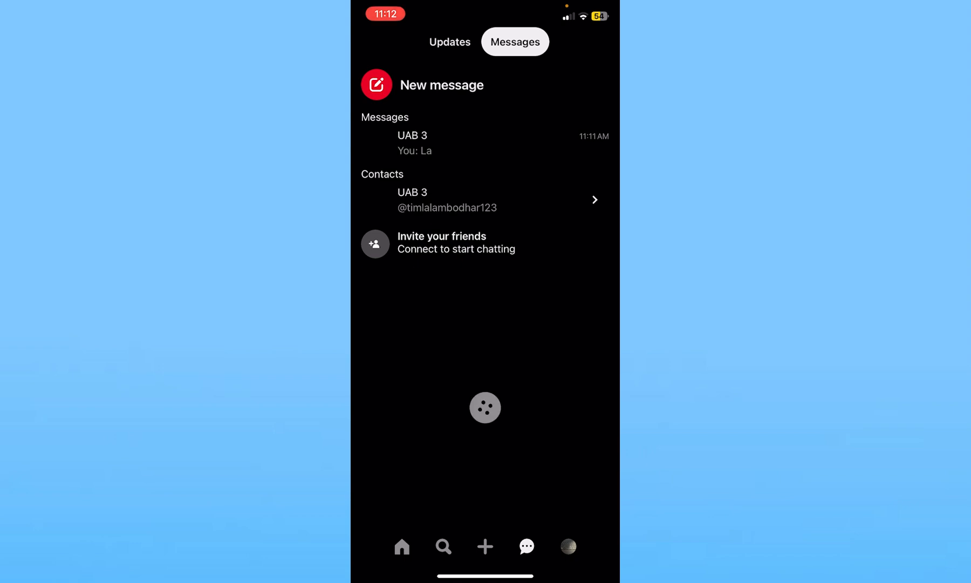
{"action": "left_click", "coordinate": [515, 41]}
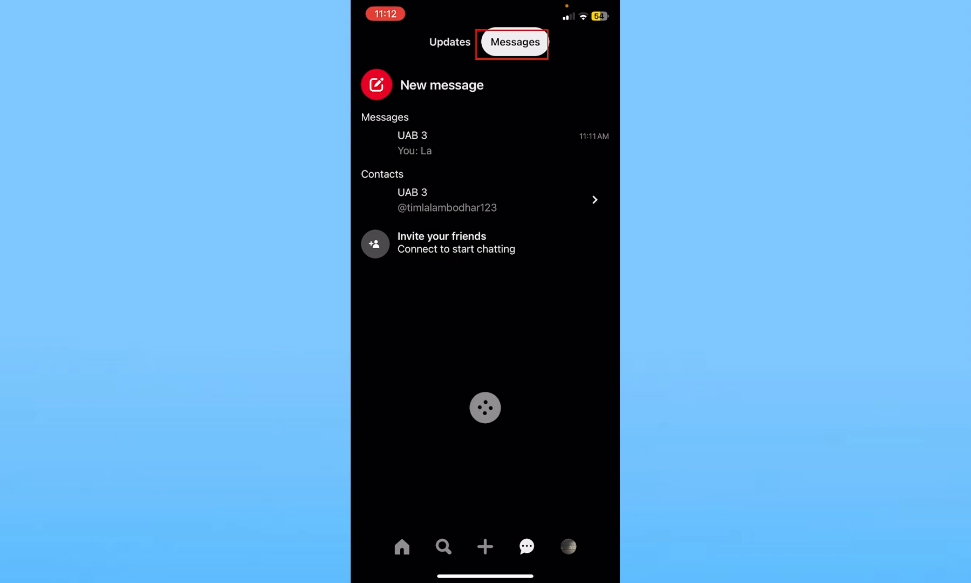
{"action": "left_click", "coordinate": [451, 41]}
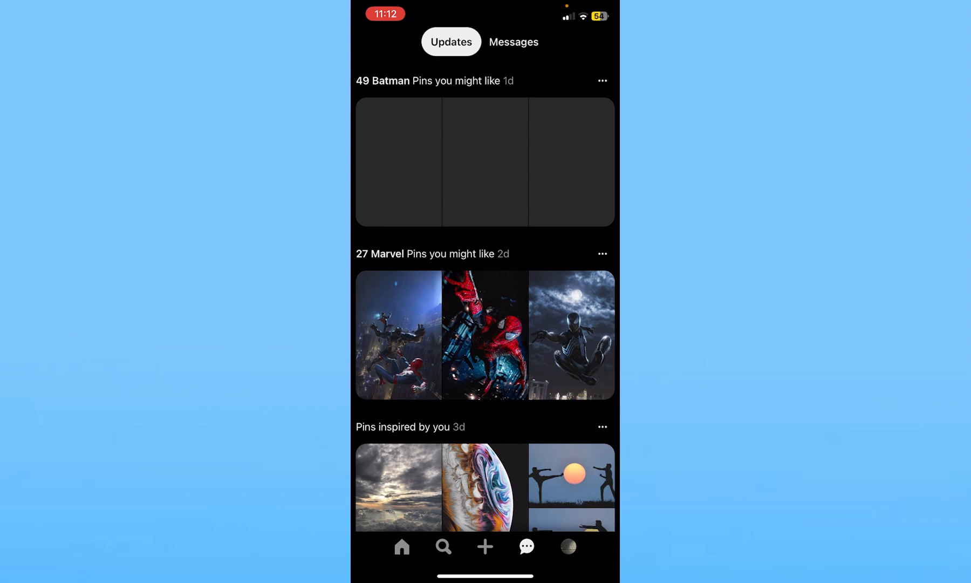
{"action": "left_click", "coordinate": [514, 41]}
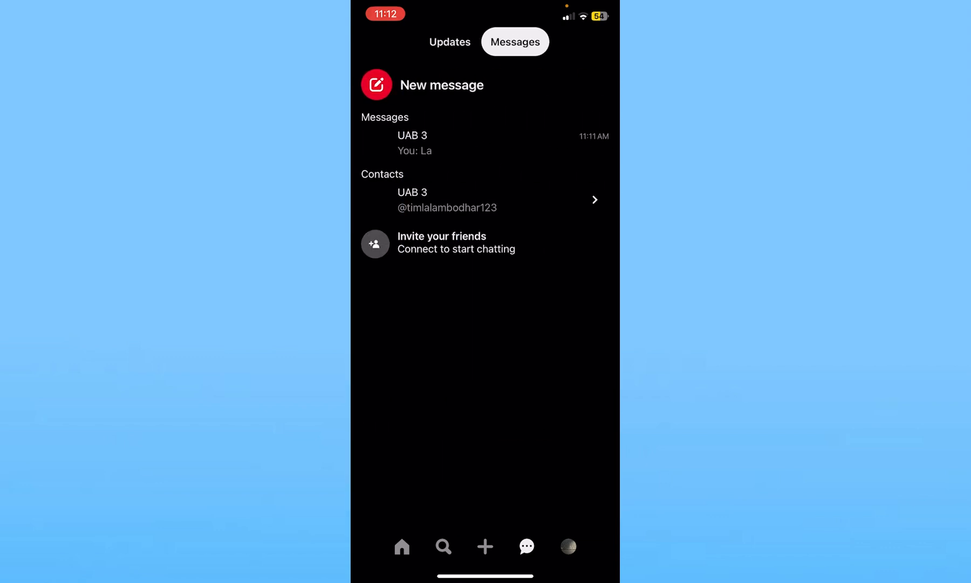
{"action": "left_click", "coordinate": [412, 142]}
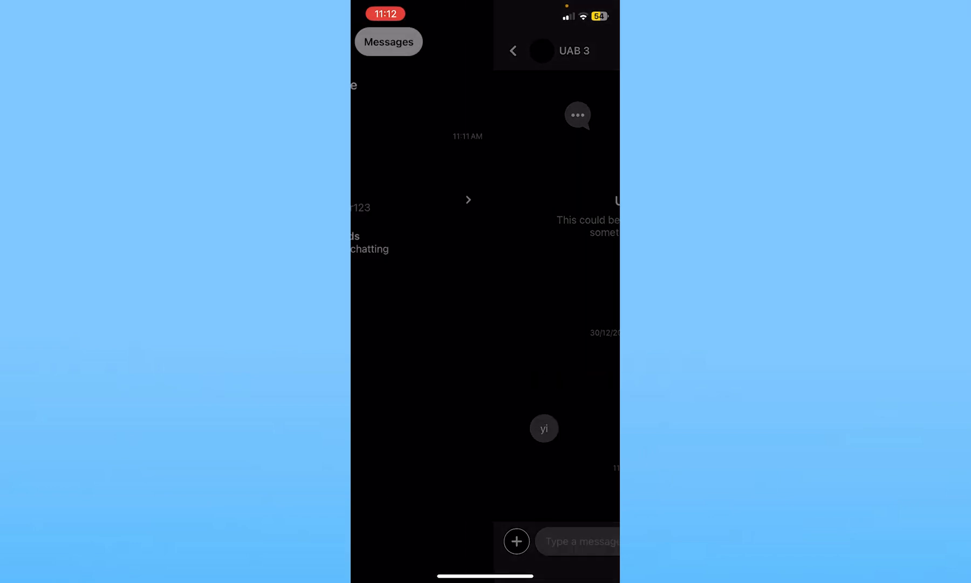
{"action": "left_click", "coordinate": [513, 51]}
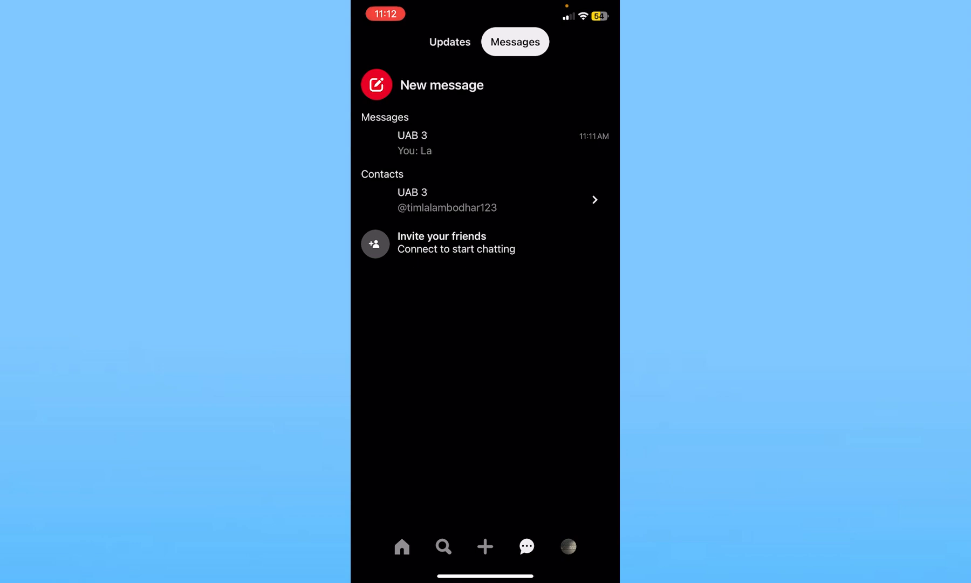
{"action": "left_click", "coordinate": [413, 142]}
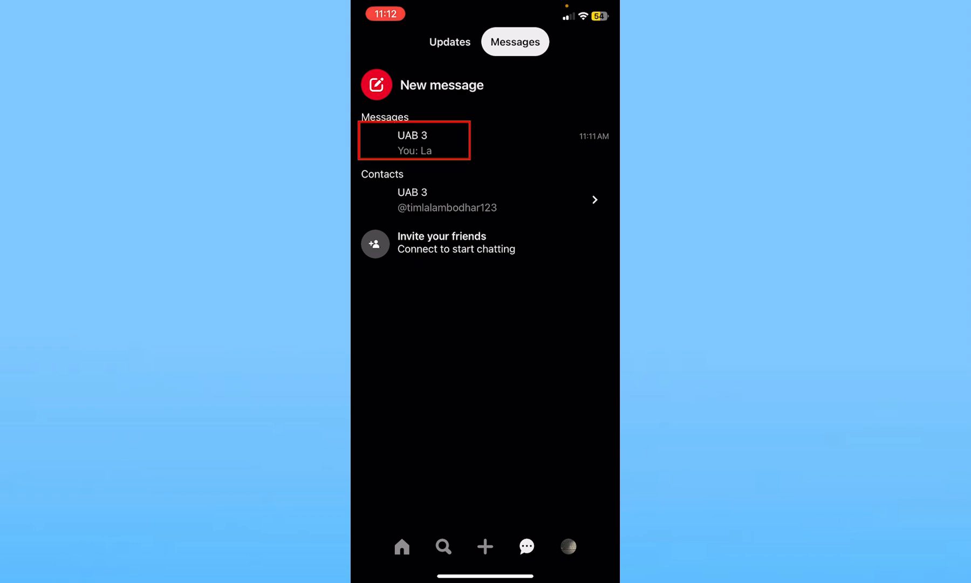
Hide the UAB 3 thread via Message settings > Hide thread and return to the inbox.
{"action": "left_click", "coordinate": [413, 140]}
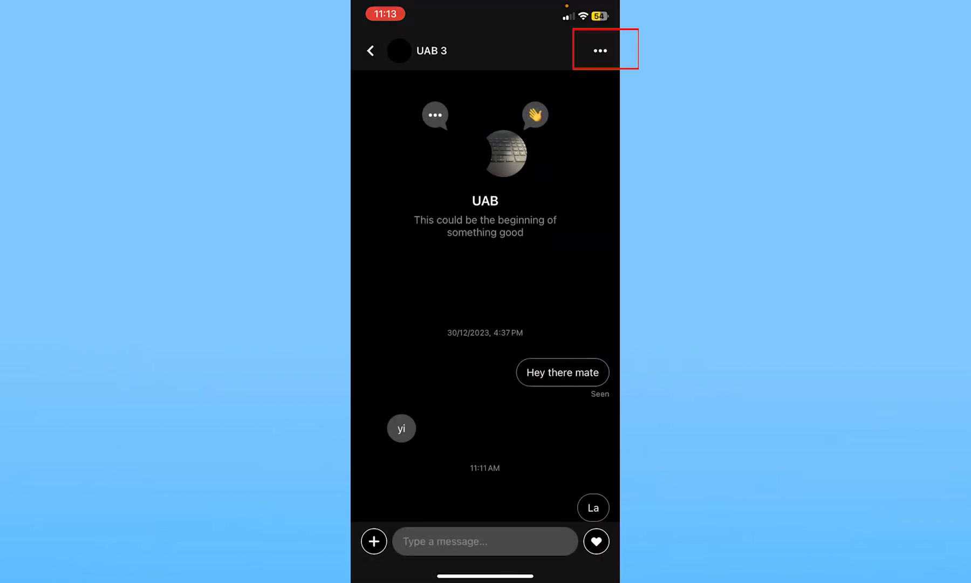
{"action": "left_click", "coordinate": [597, 50]}
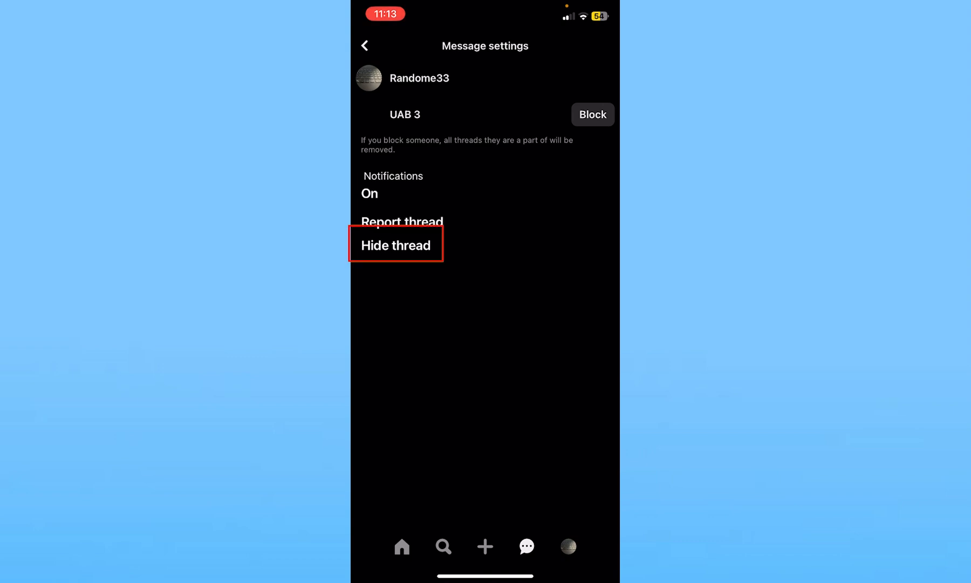
{"action": "left_click", "coordinate": [395, 245]}
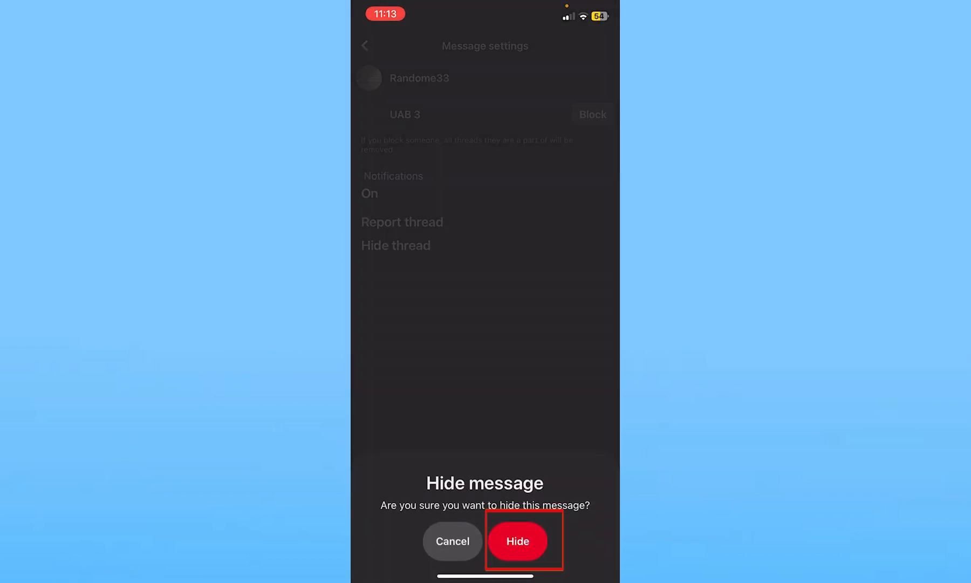
{"action": "left_click", "coordinate": [518, 540]}
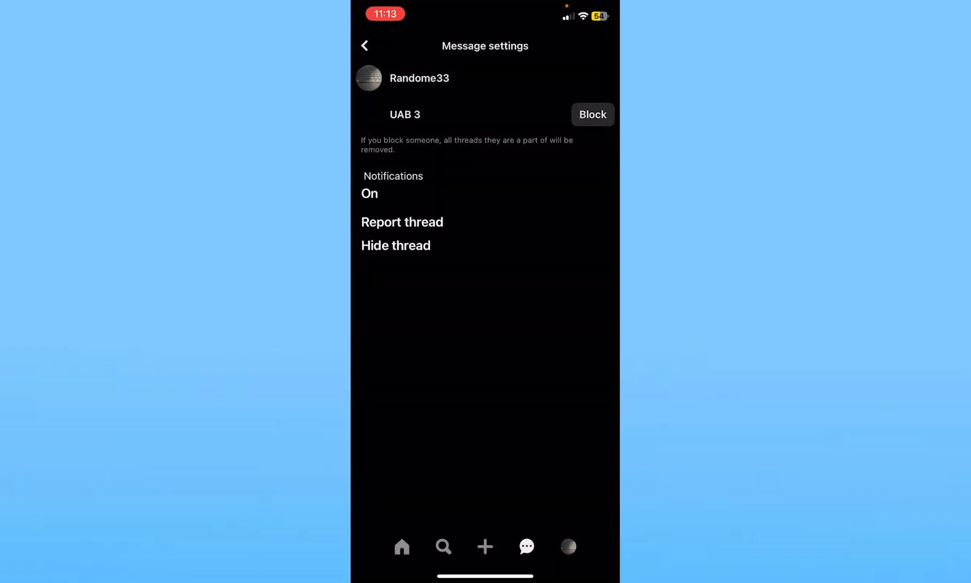
{"action": "left_click", "coordinate": [366, 45]}
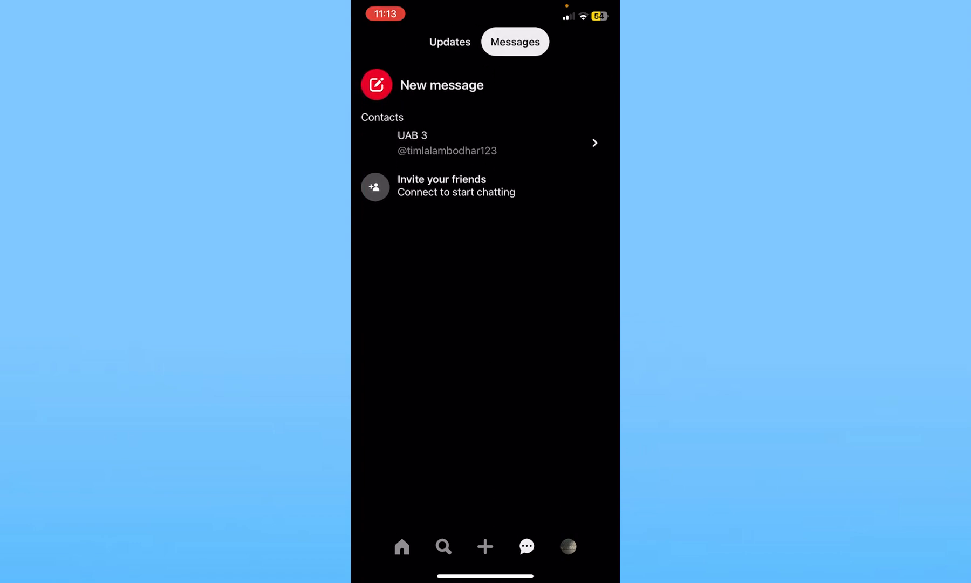
Reopen the UAB 3 chat from its Contacts entry in the Messages list.
{"action": "left_click", "coordinate": [412, 143]}
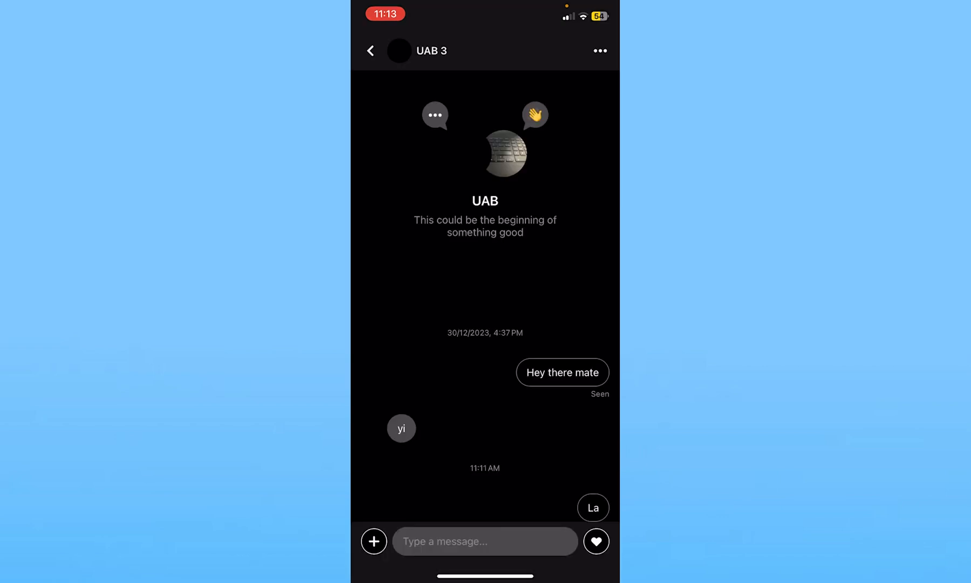